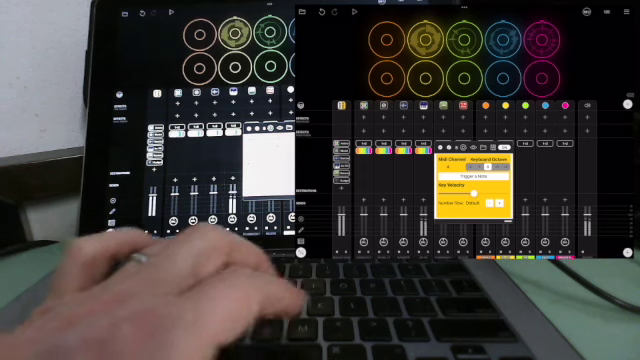
pyautogui.moveTo(180, 290)
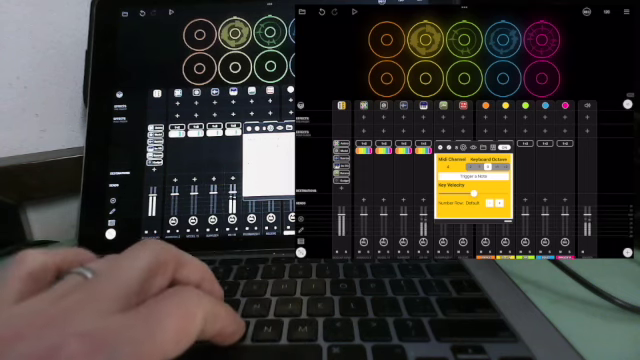
pyautogui.moveTo(150, 280)
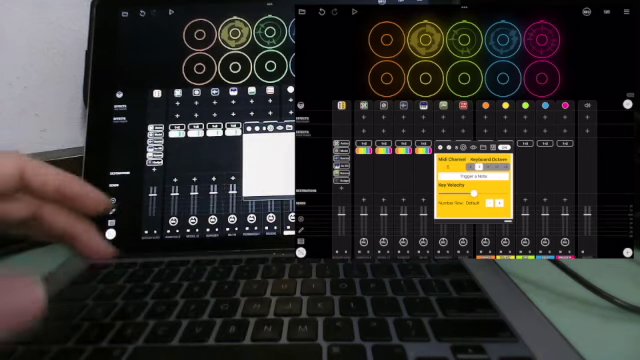
pyautogui.moveTo(90, 250)
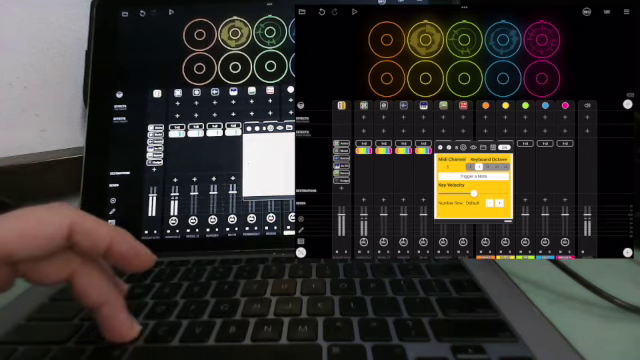